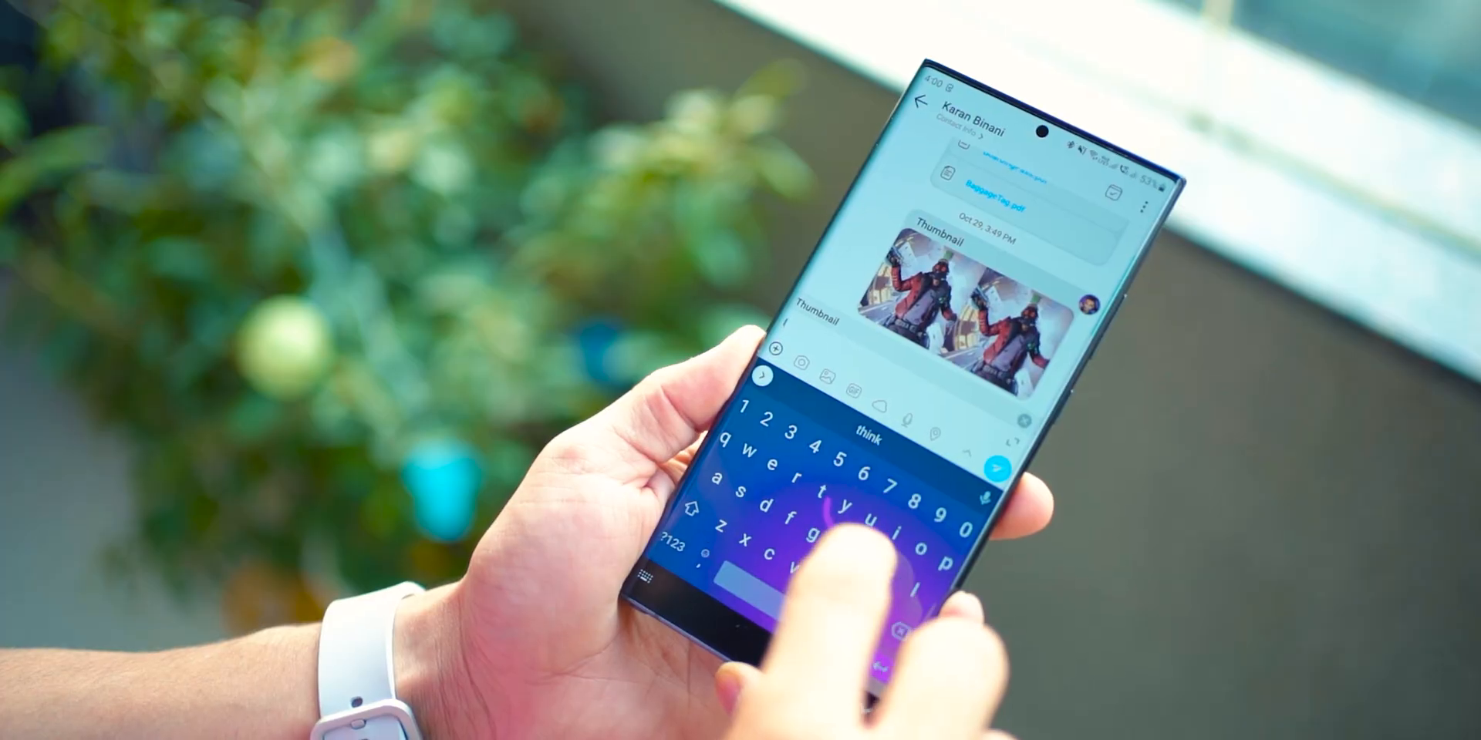
type("I think this one")
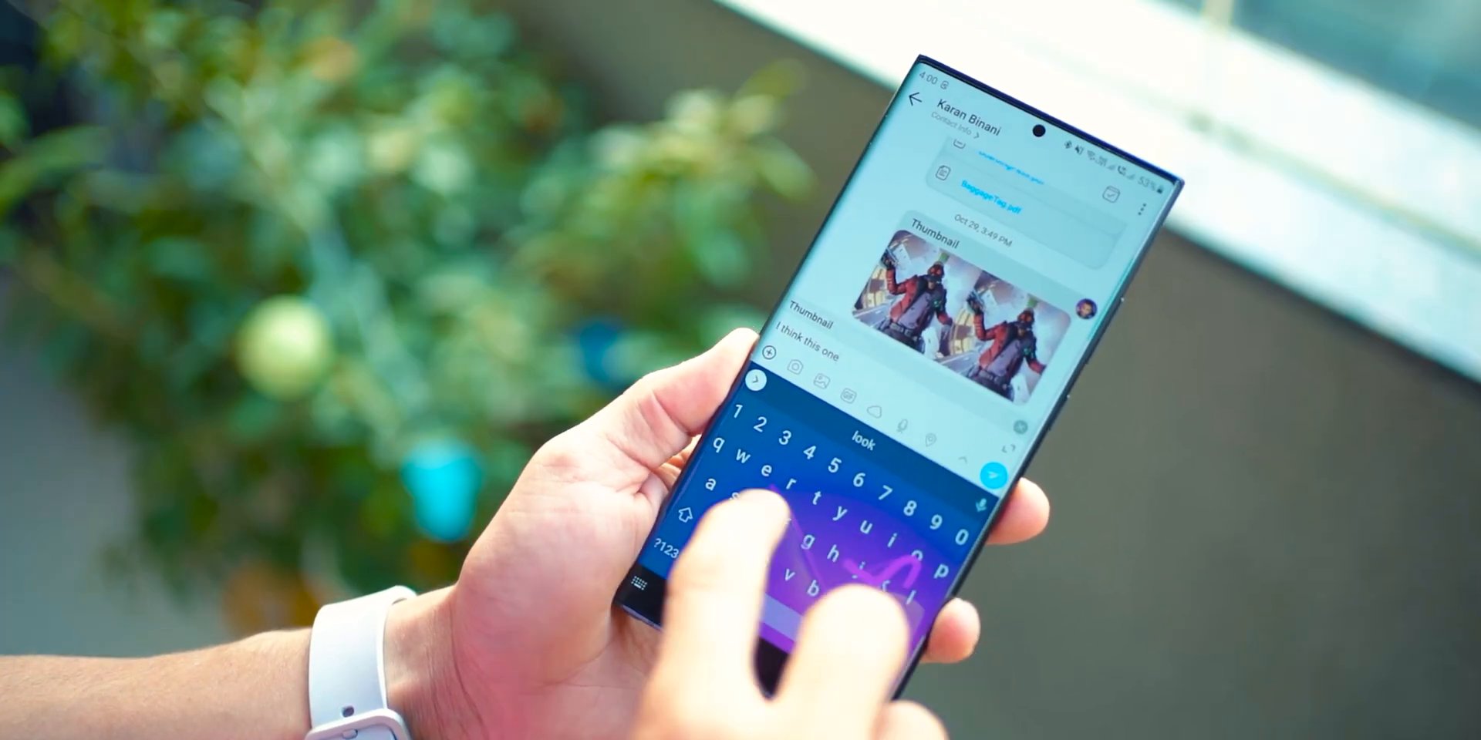